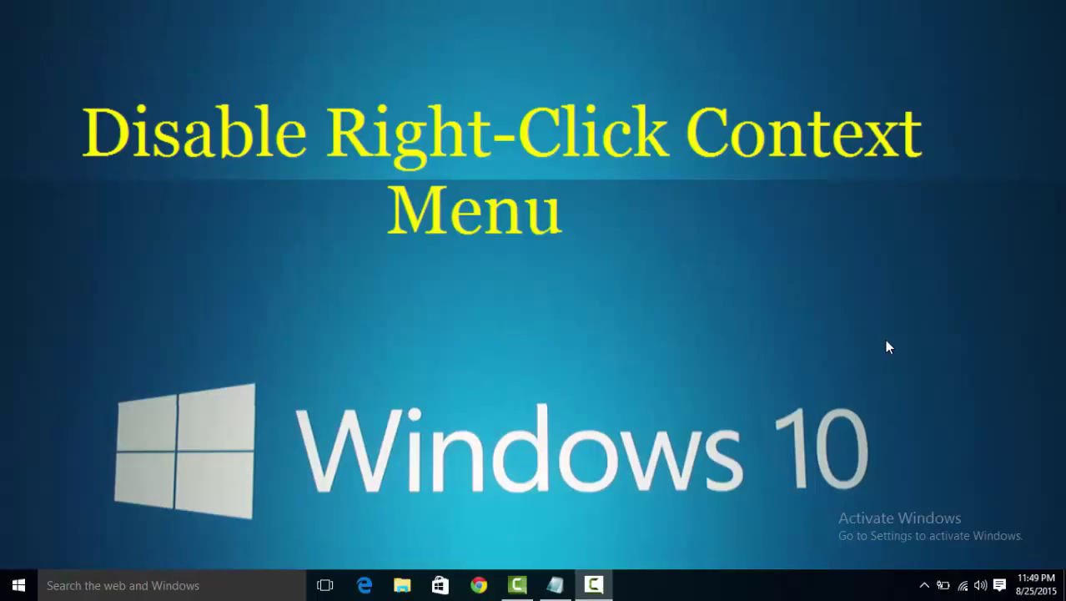
pyautogui.moveTo(581, 304)
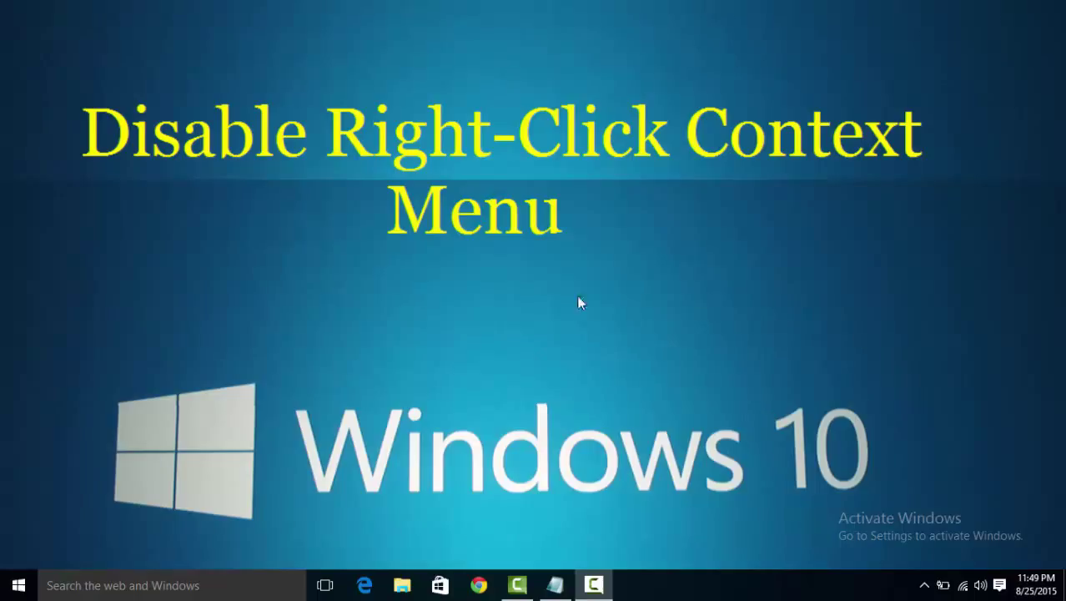
pyautogui.moveTo(494, 297)
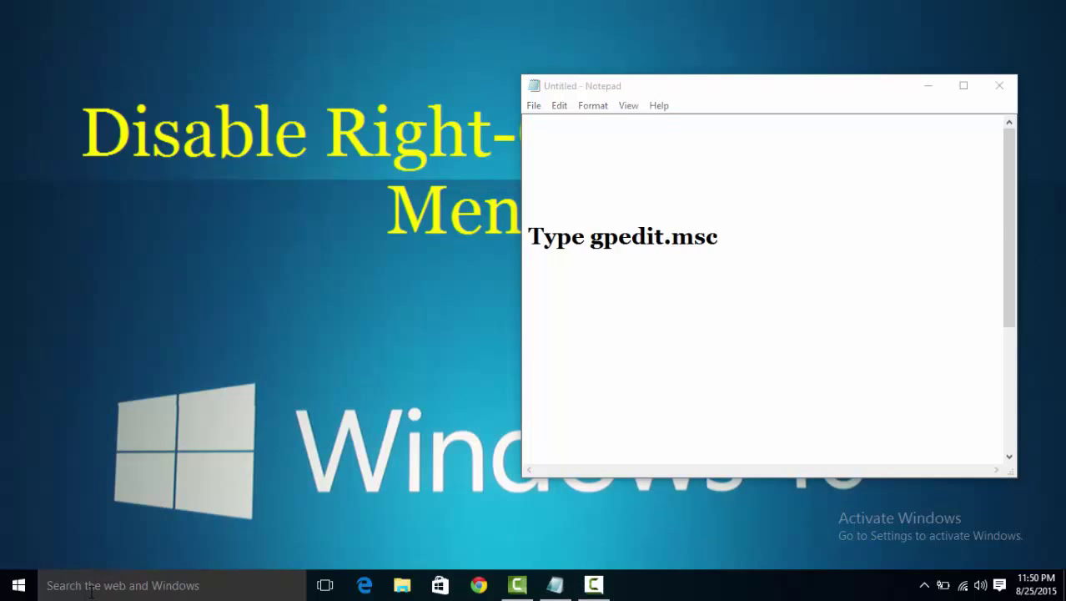
# - Search the taskbar for gpedit.msc so the console document appears as the top result
pyautogui.write('gp')
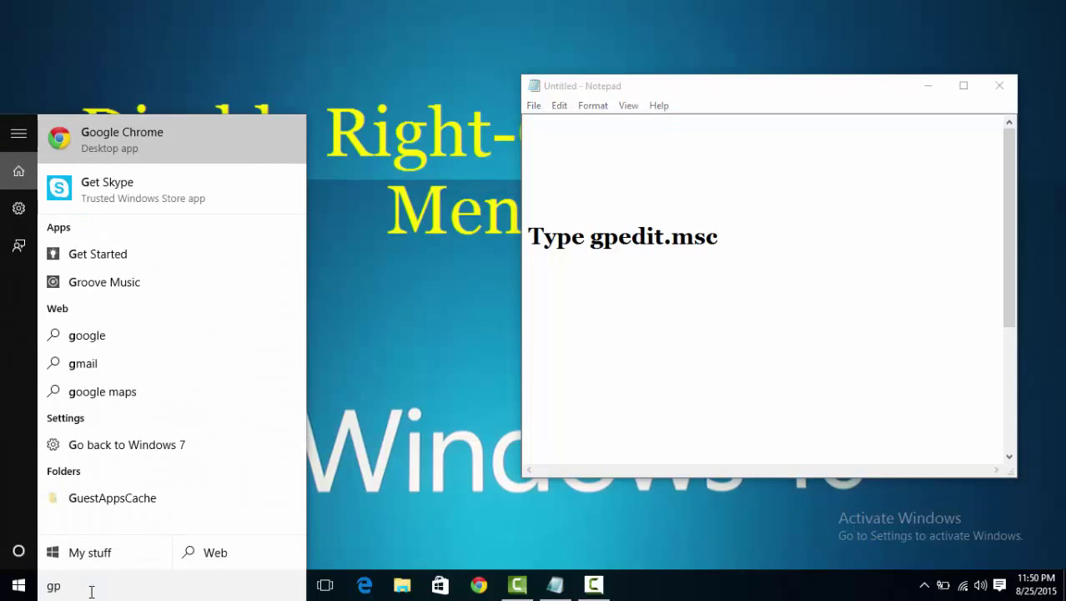
pyautogui.write('edit')
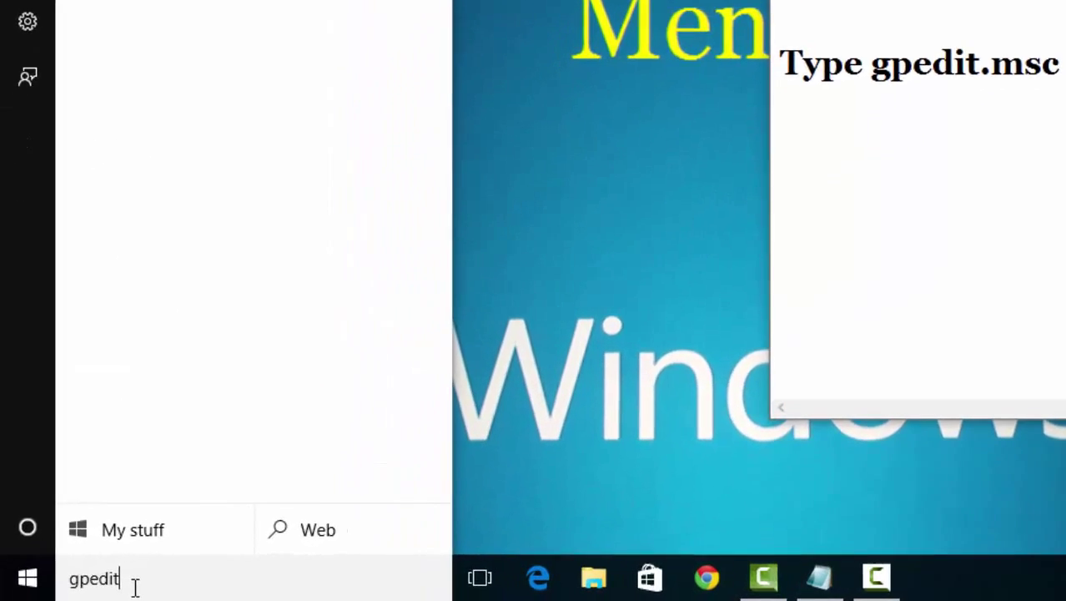
pyautogui.write('.ms')
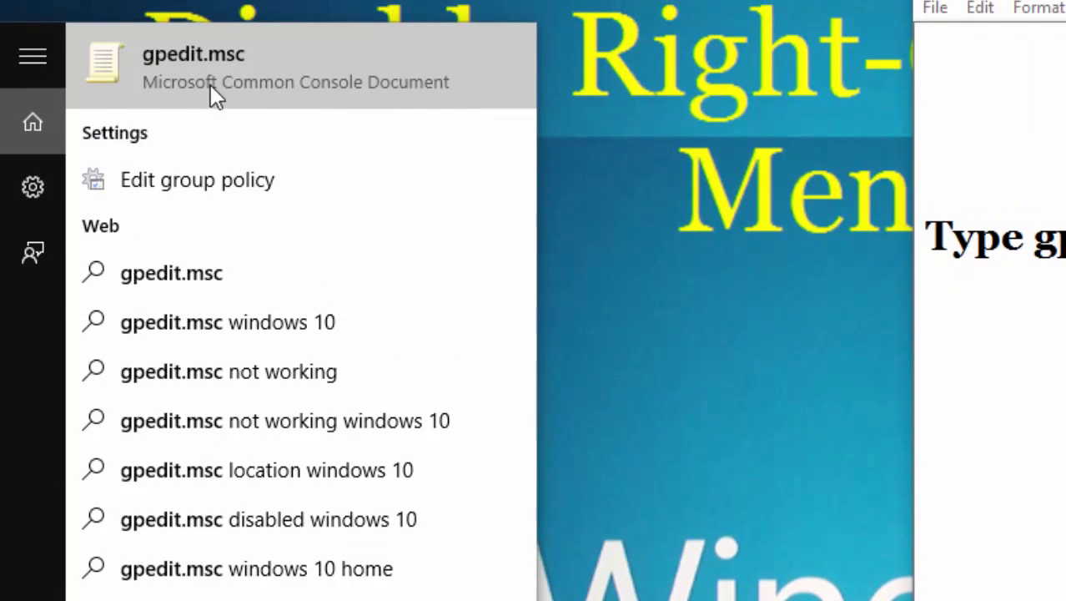
pyautogui.moveTo(286, 90)
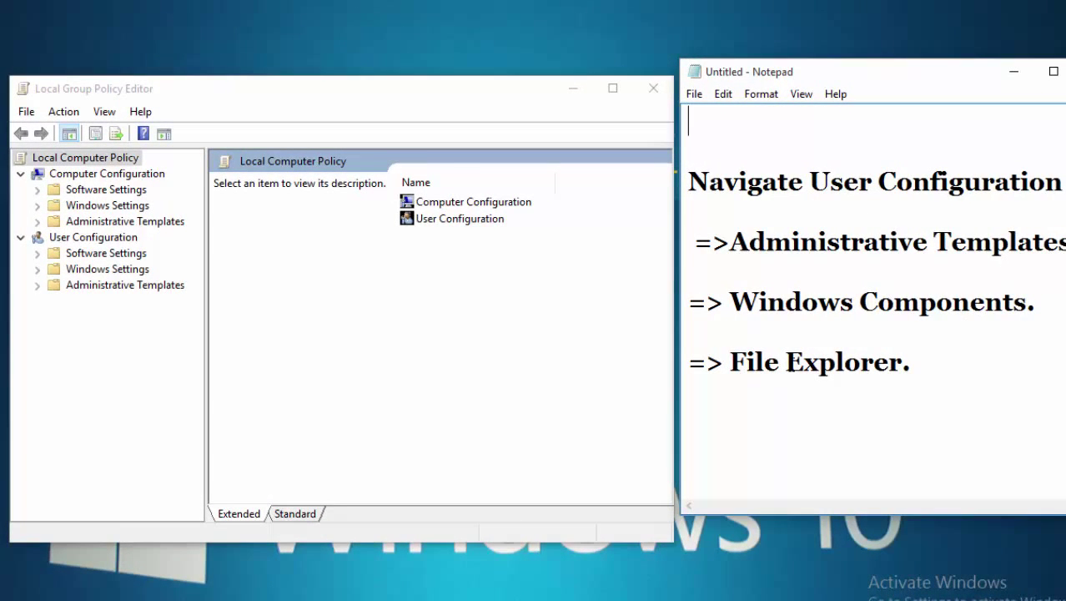
# - Browse User Configuration > Administrative Templates > Windows Components and show the File Explorer policy list
pyautogui.click(612, 88)
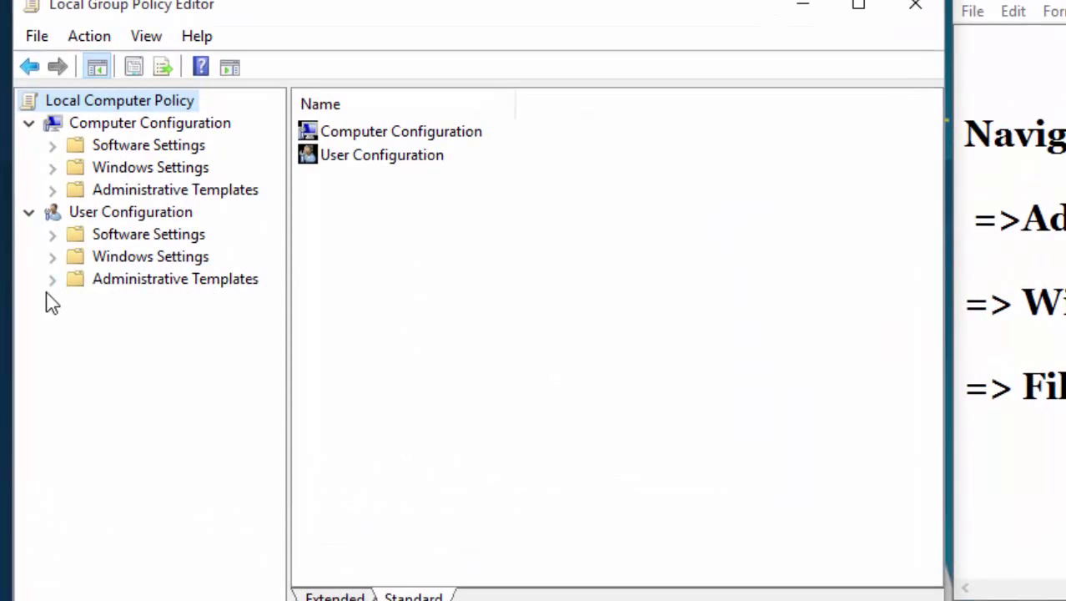
pyautogui.click(52, 279)
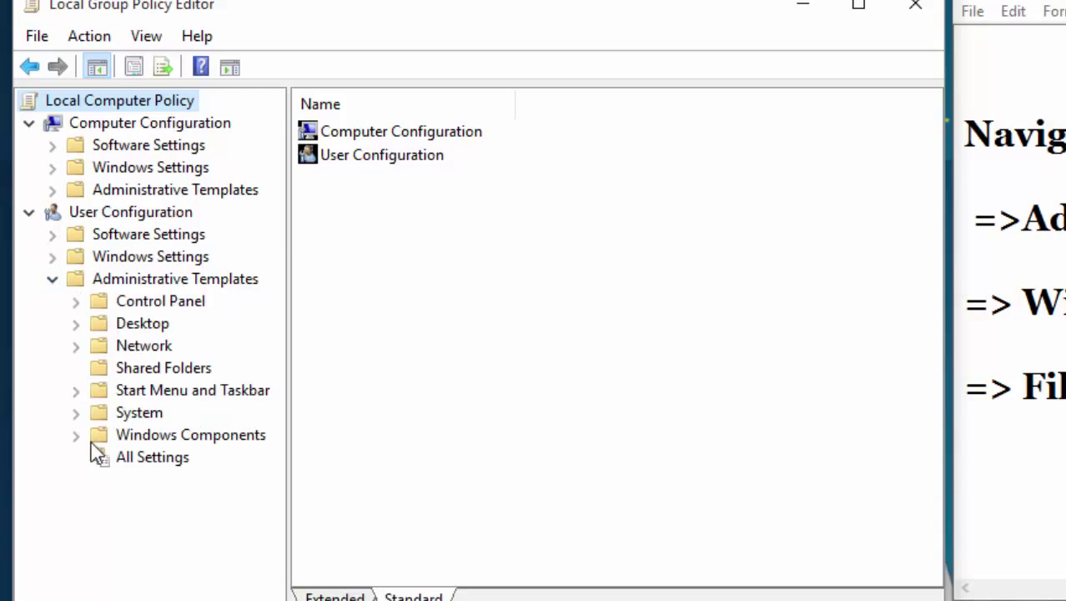
pyautogui.moveTo(183, 451)
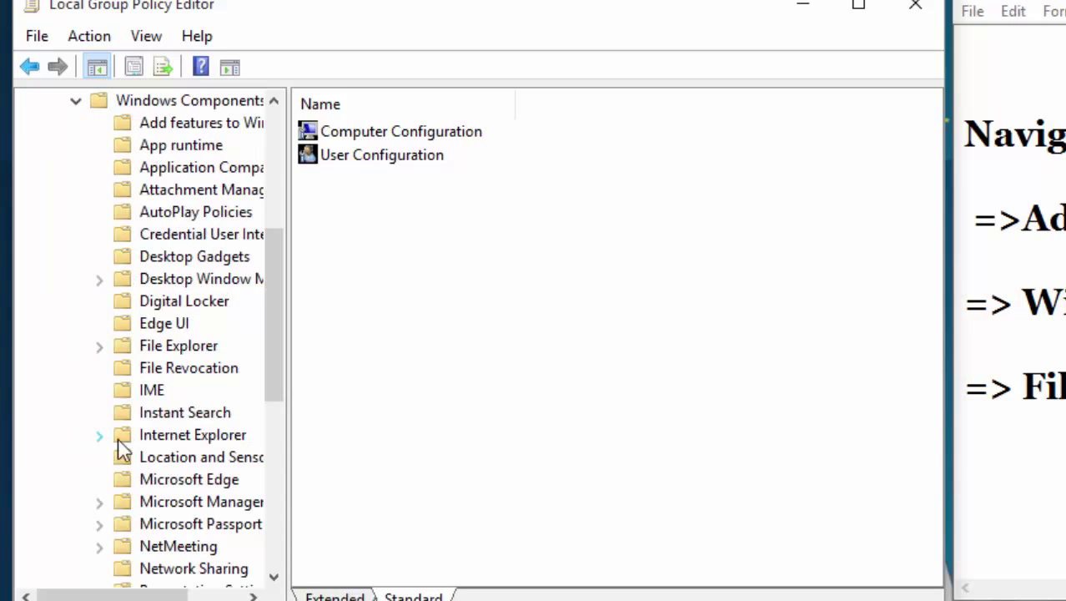
pyautogui.moveTo(301, 561)
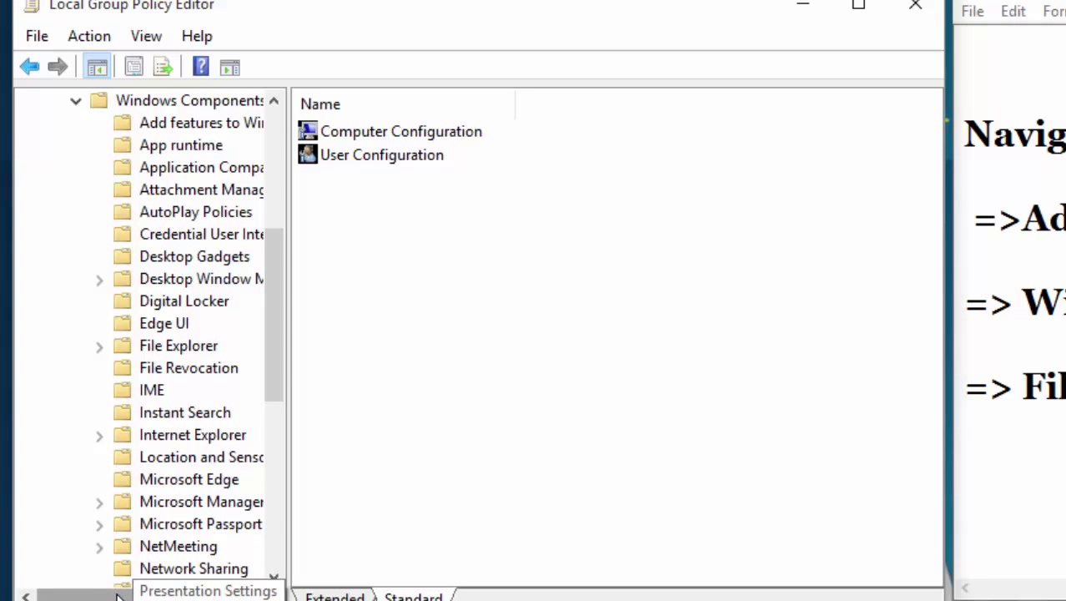
pyautogui.scroll(-3)
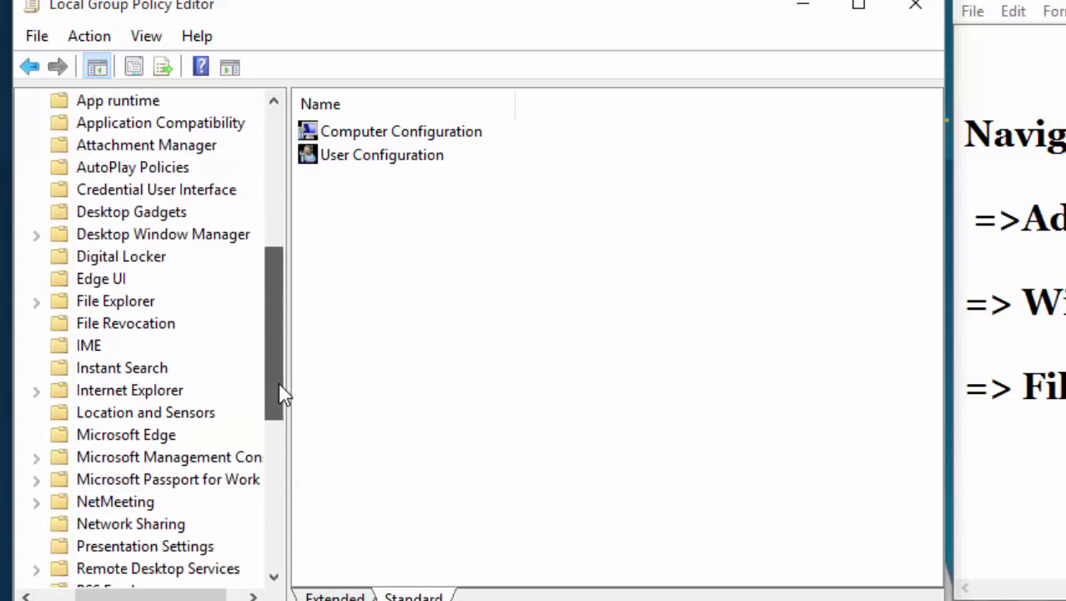
pyautogui.scroll(-3)
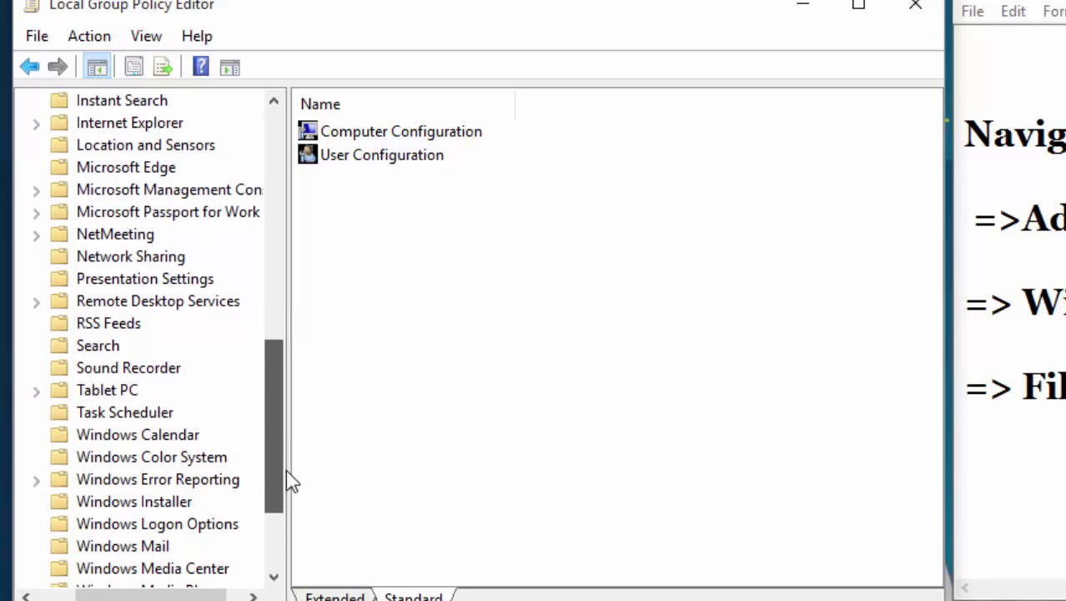
pyautogui.scroll(3)
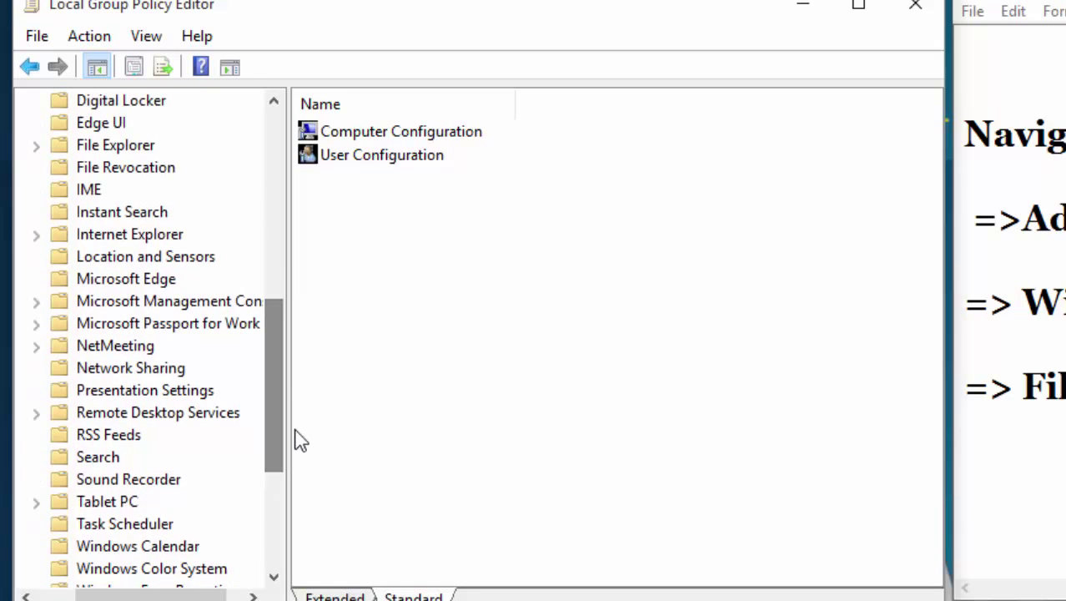
pyautogui.click(115, 144)
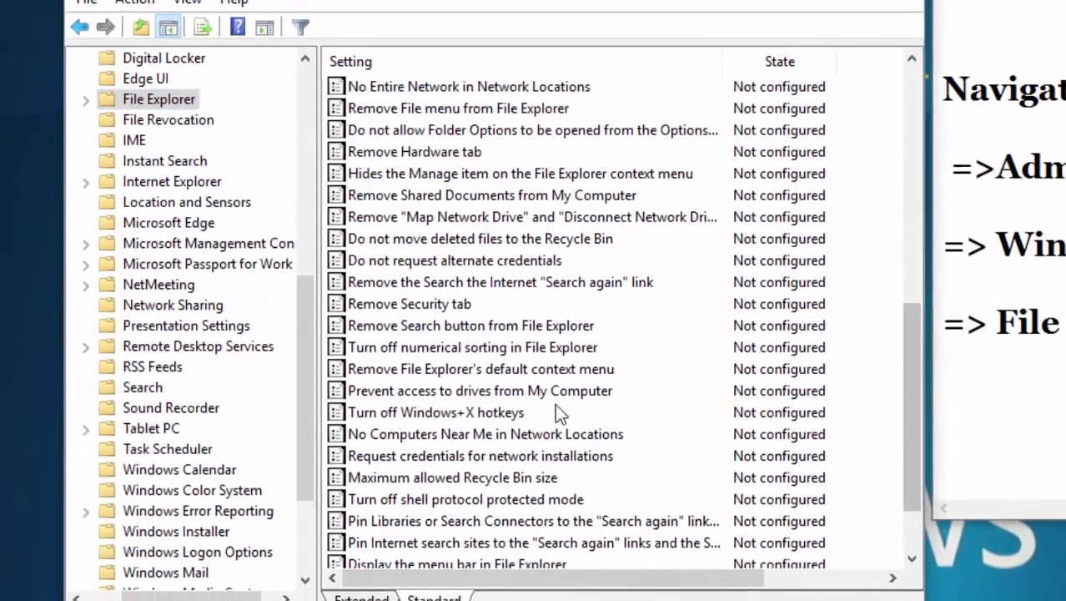
pyautogui.click(481, 369)
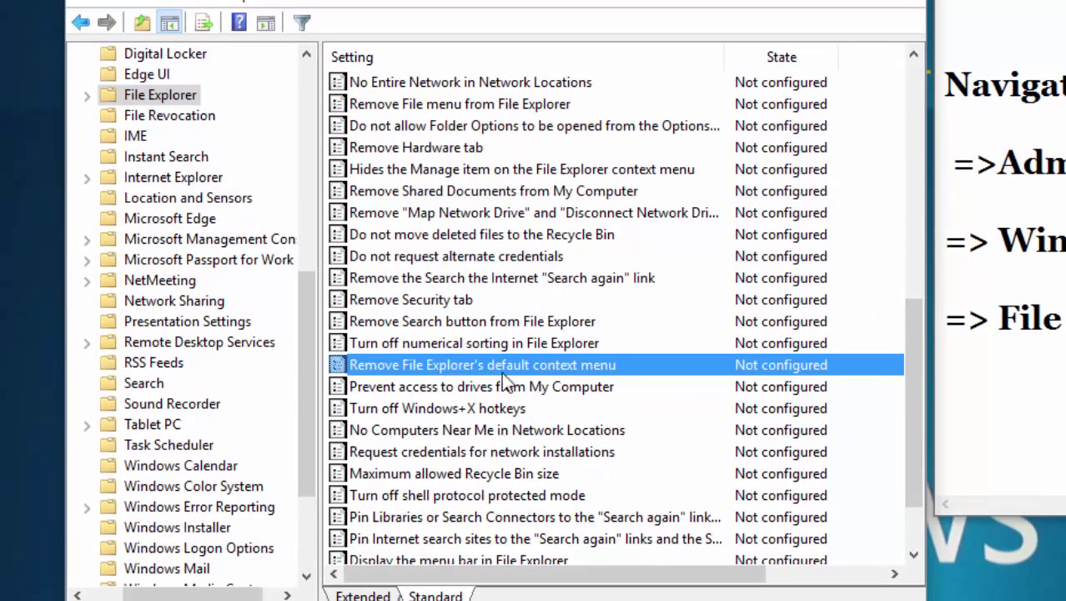
pyautogui.moveTo(631, 376)
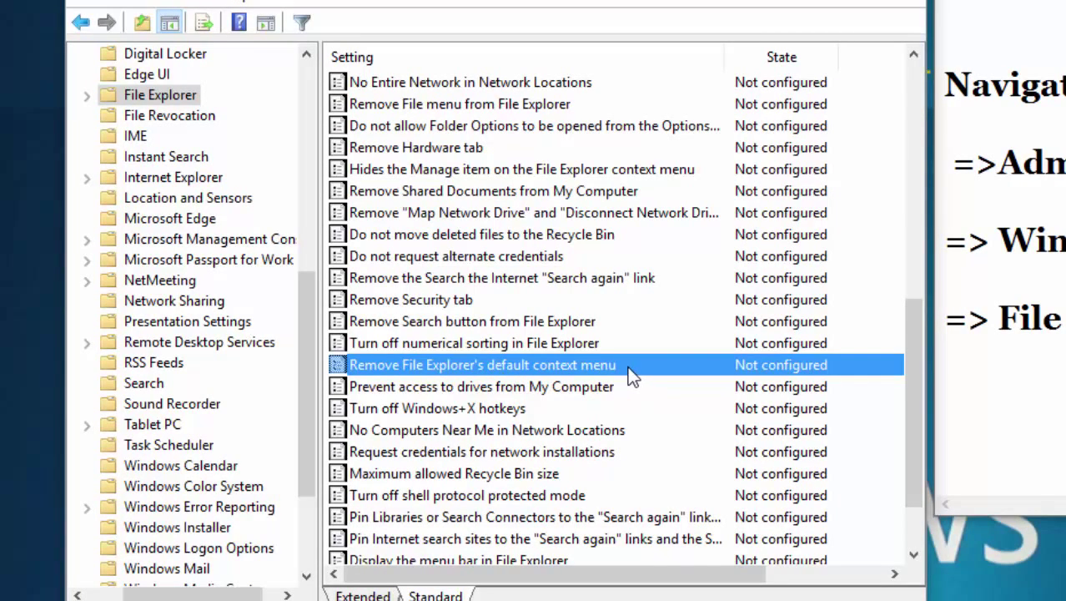
pyautogui.rightClick(484, 364)
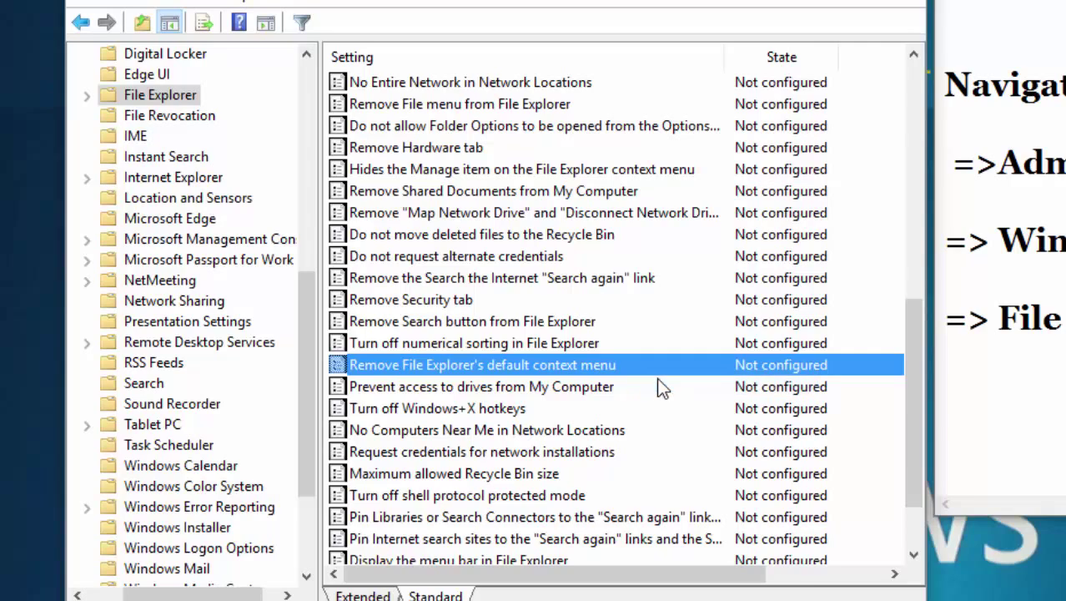
# - Set 'Remove File Explorer's default context menu' to Enabled and confirm with OK
pyautogui.doubleClick(482, 364)
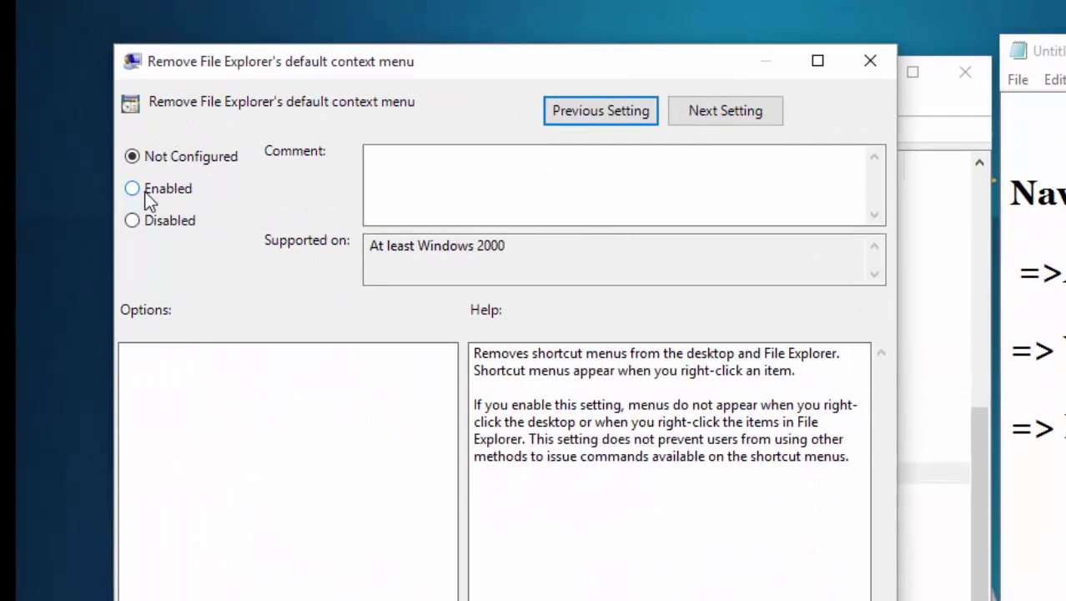
pyautogui.click(132, 187)
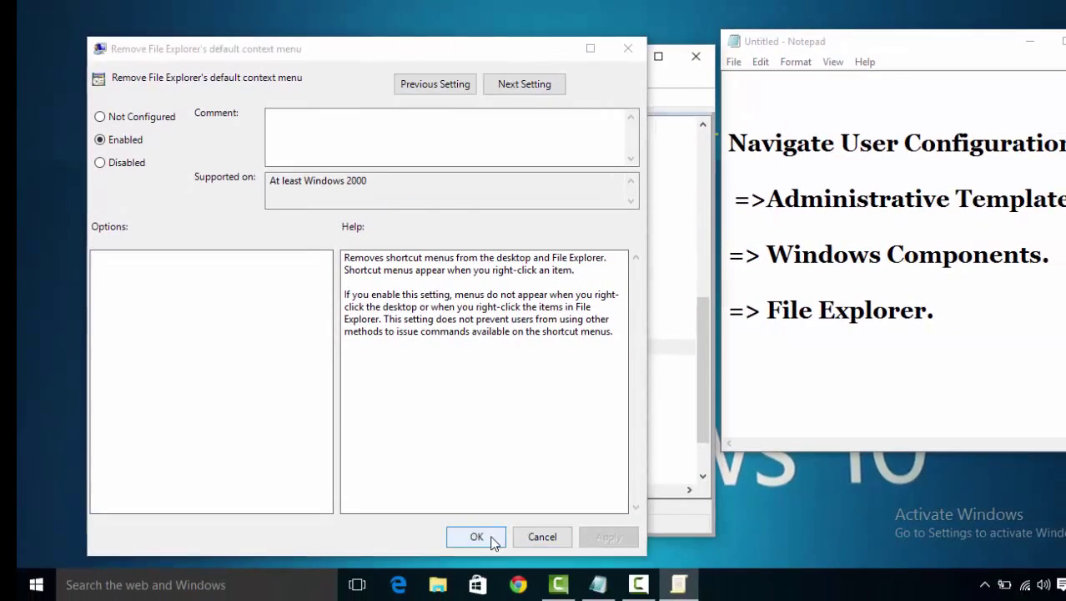
pyautogui.click(478, 538)
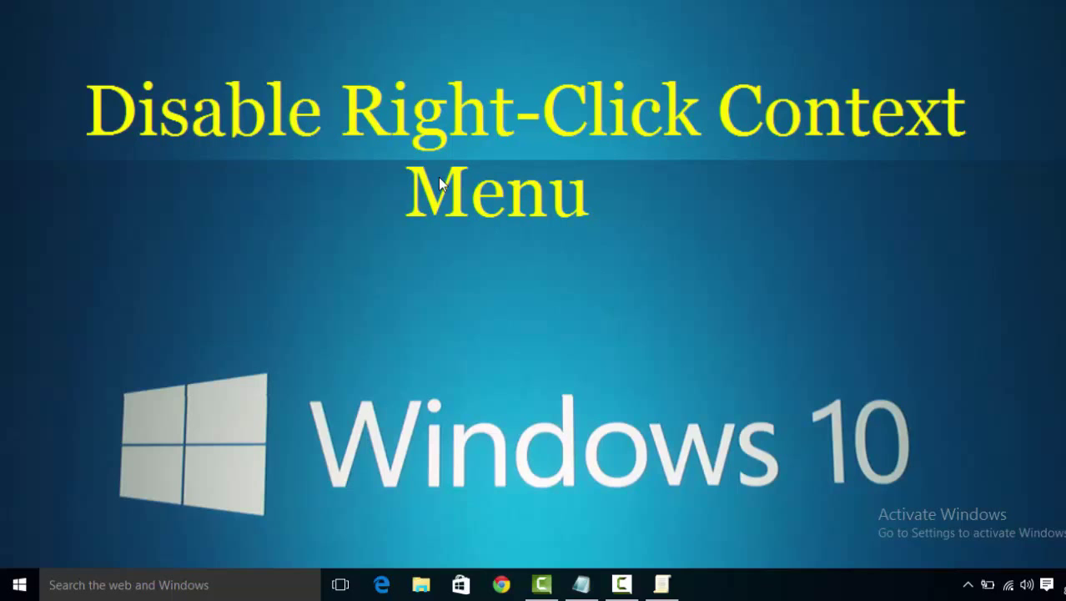
pyautogui.moveTo(461, 449)
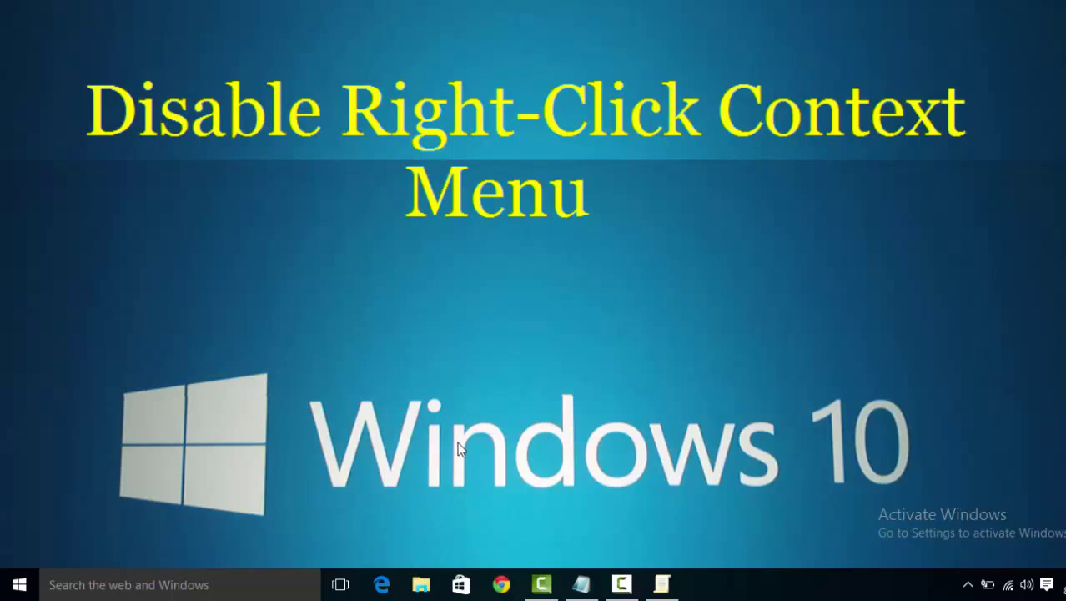
# - Test clicking the desktop, then restore the Group Policy Editor from the taskbar
pyautogui.click(420, 584)
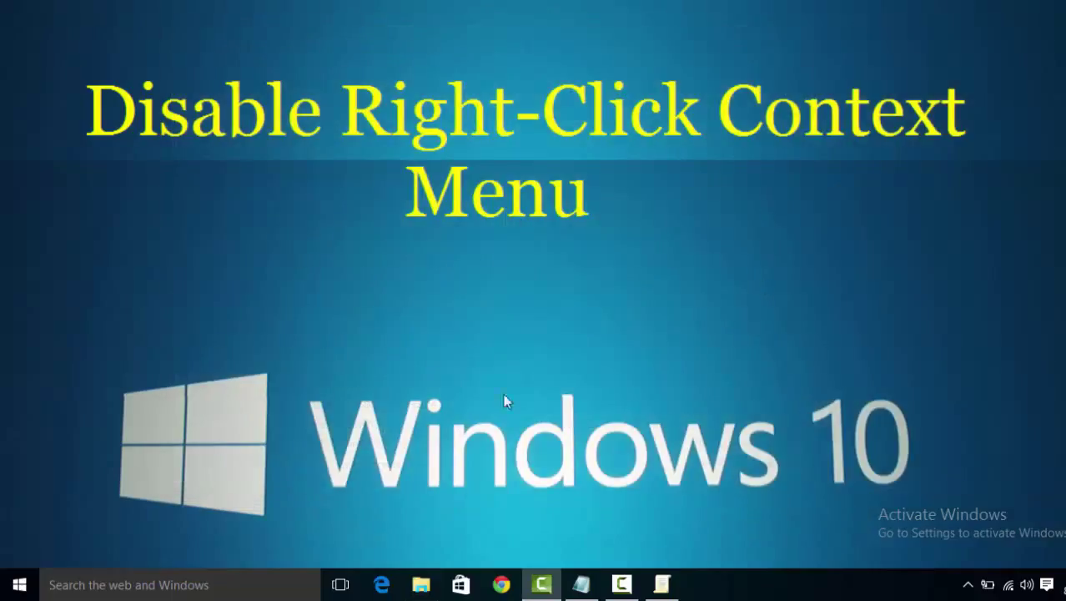
pyautogui.moveTo(325, 488)
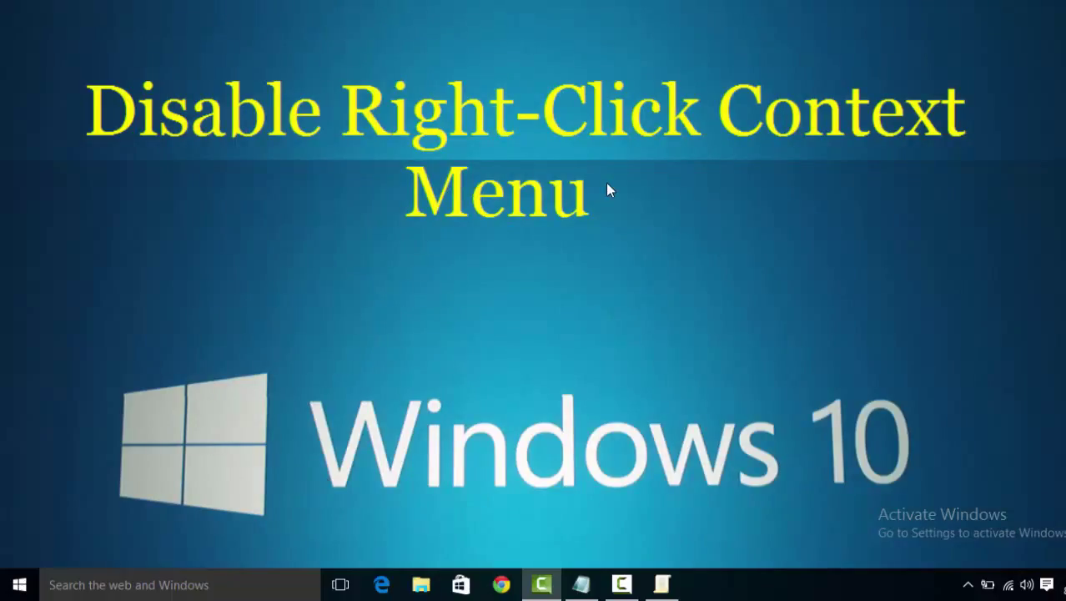
pyautogui.moveTo(627, 334)
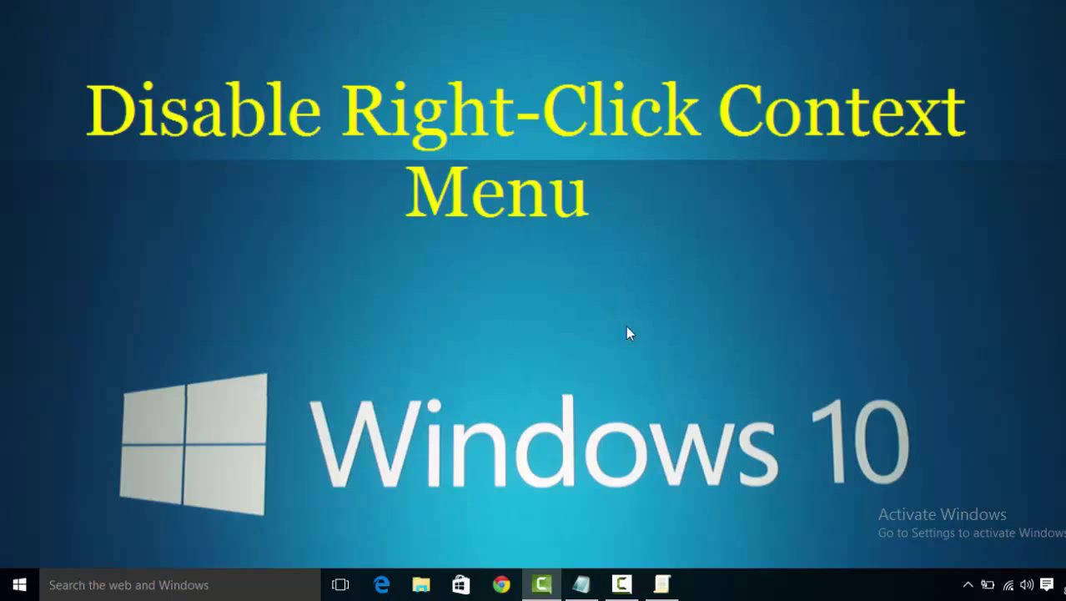
pyautogui.click(661, 584)
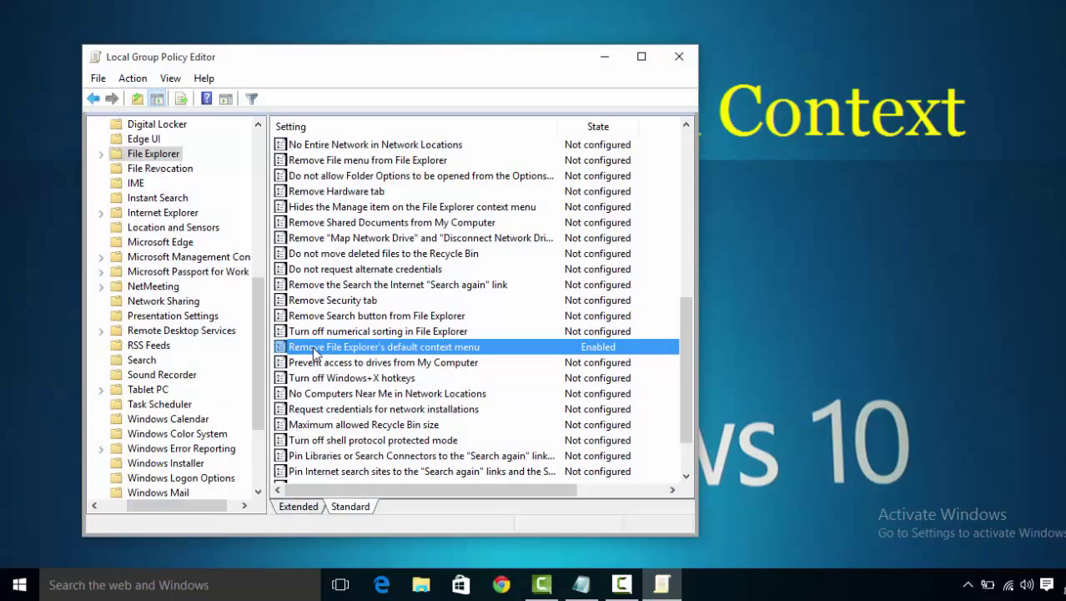
pyautogui.moveTo(434, 353)
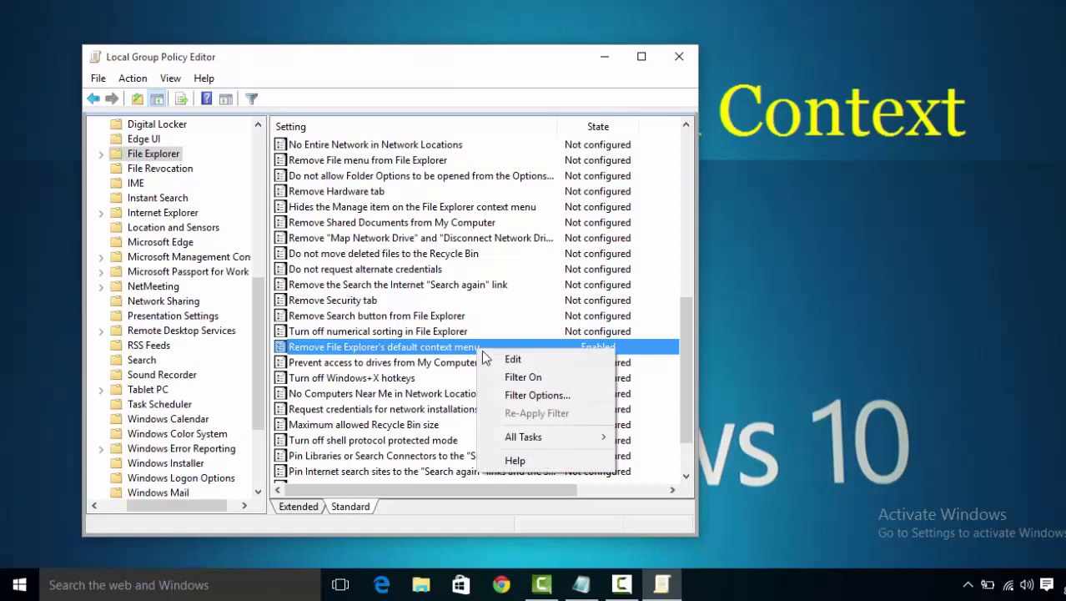
# - Reset 'Remove File Explorer's default context menu' to Not Configured and confirm with OK
pyautogui.click(514, 359)
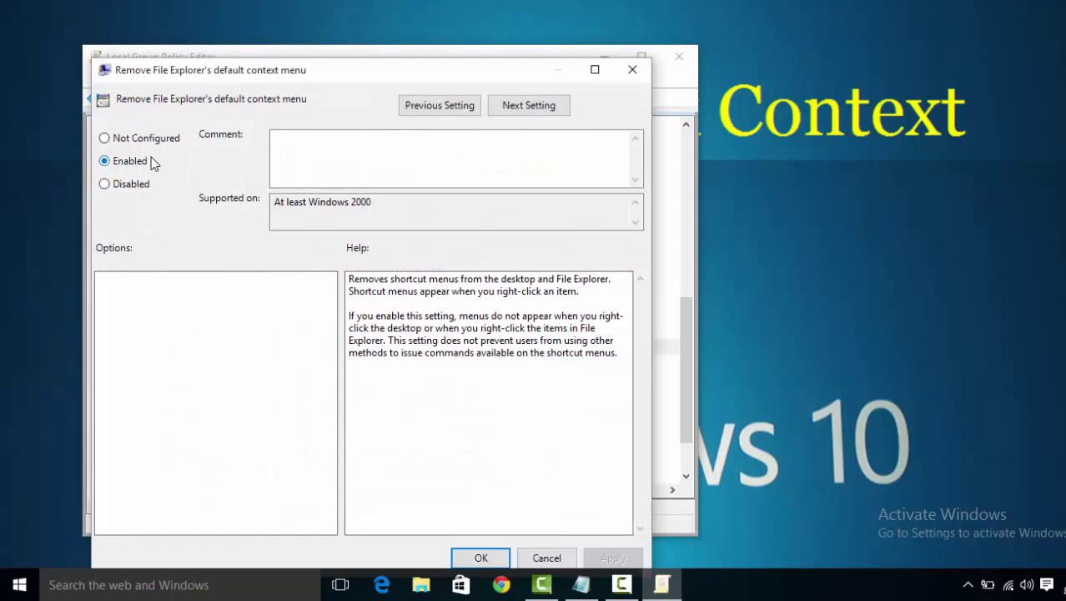
pyautogui.click(103, 137)
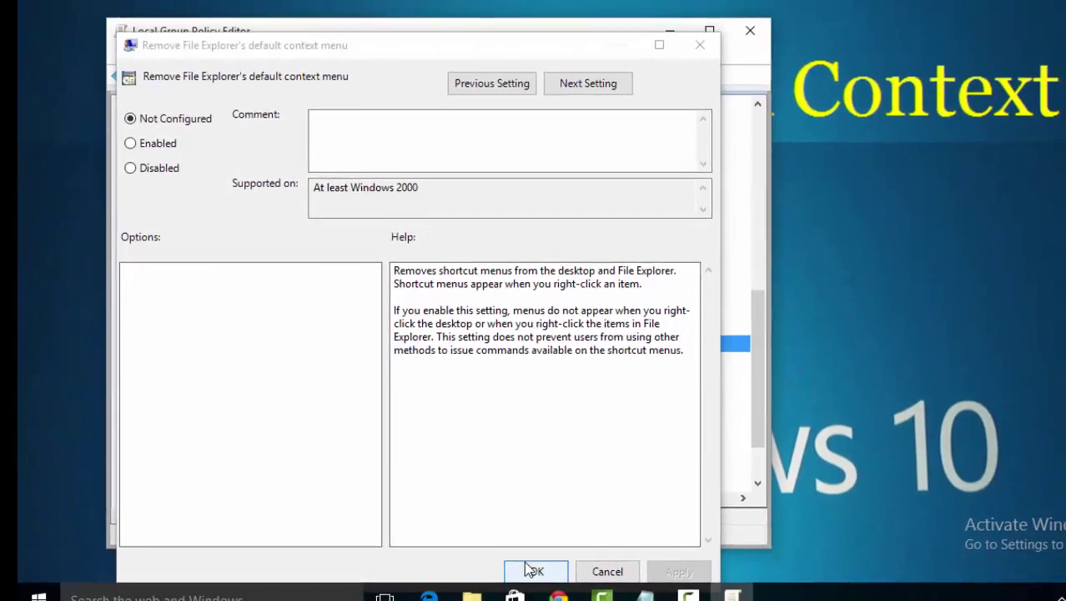
pyautogui.click(533, 570)
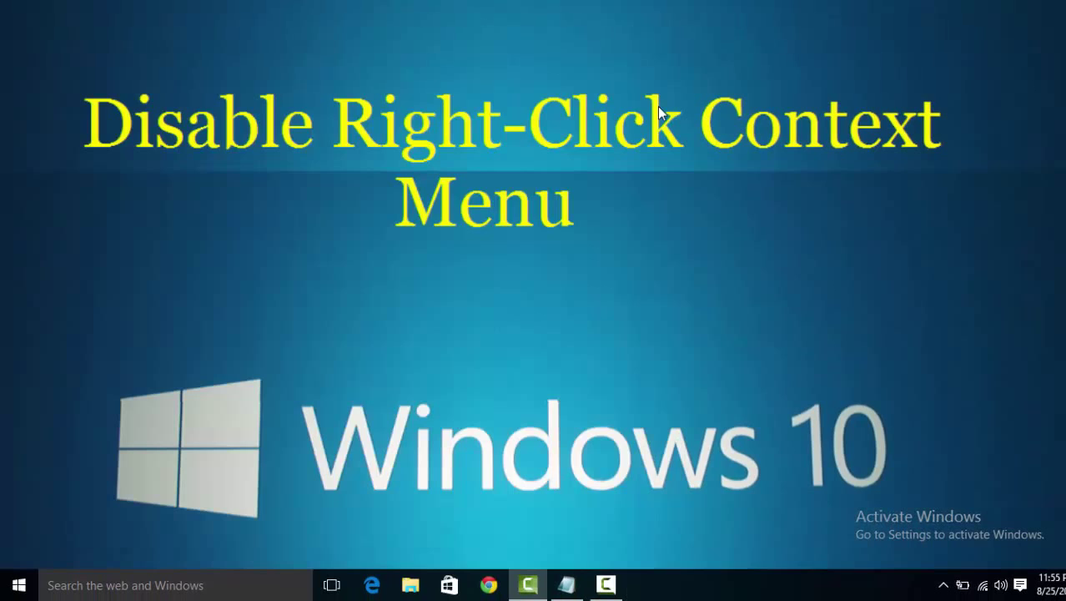